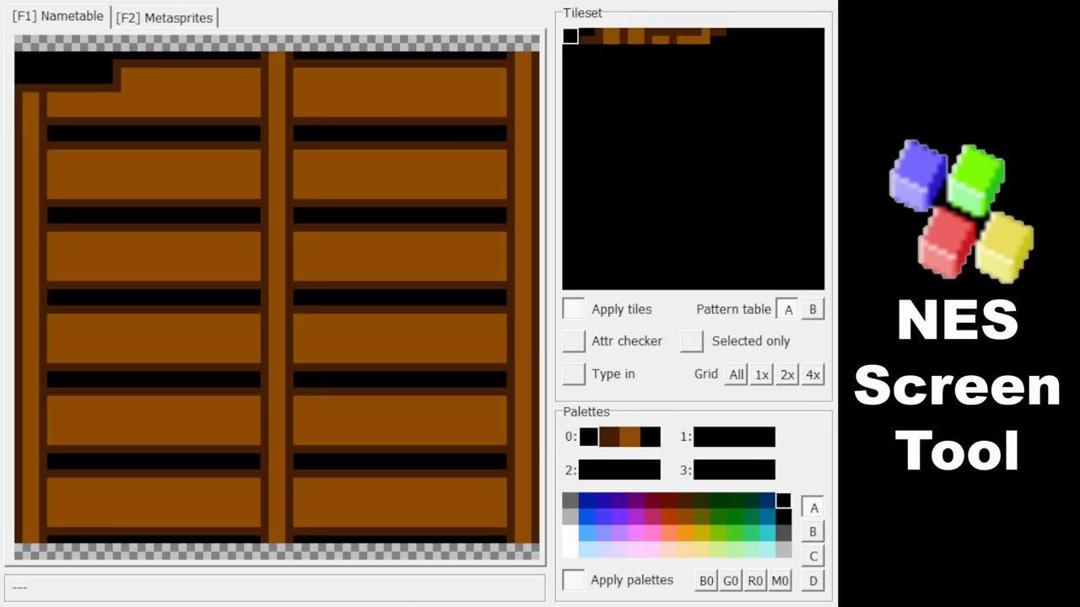
Step: Slow the fruit game's emulation speed with the minus hotkey
click(633, 35)
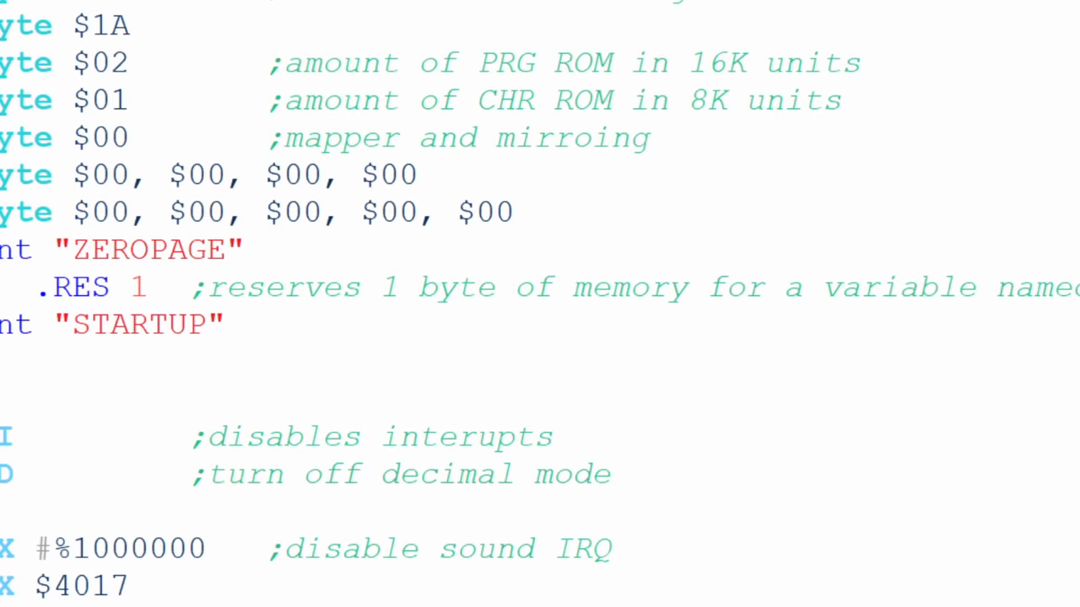
scroll(up, 3)
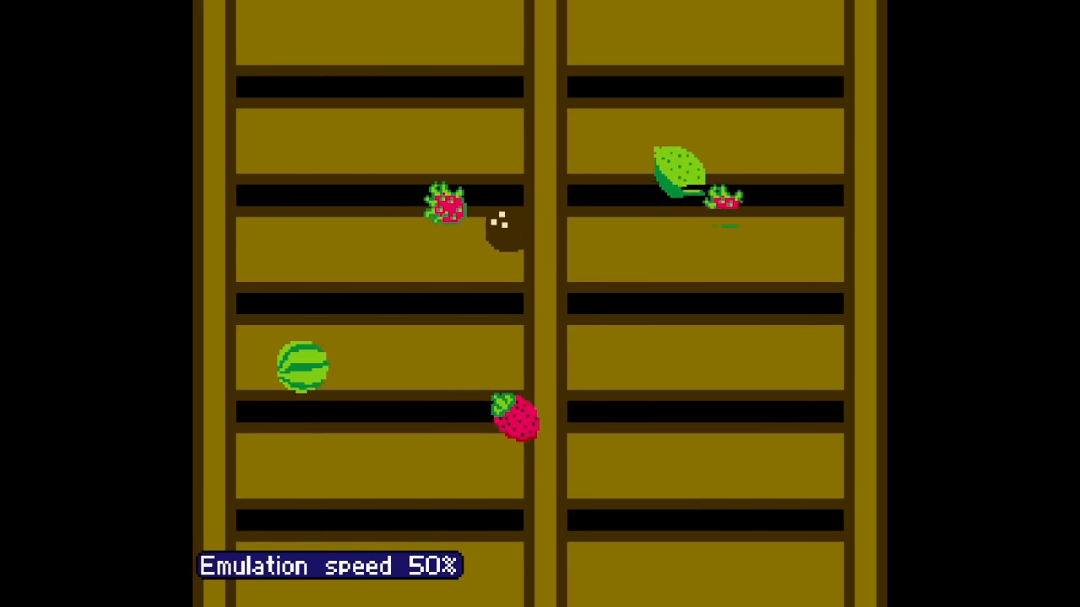
key(minus)
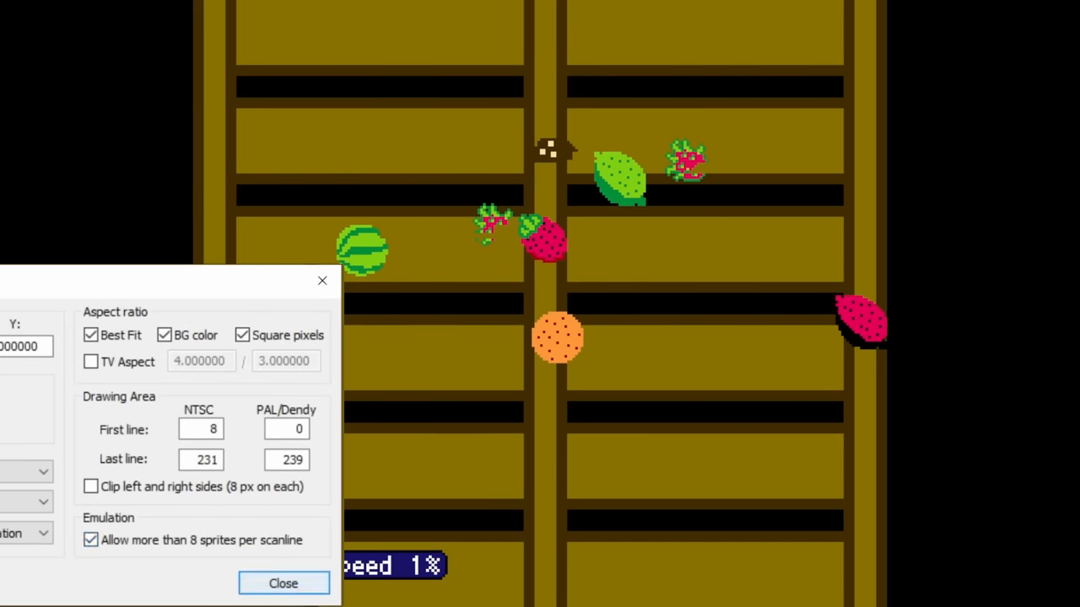
Step: Close the Video settings window after allowing more than 8 sprites per scanline
click(283, 584)
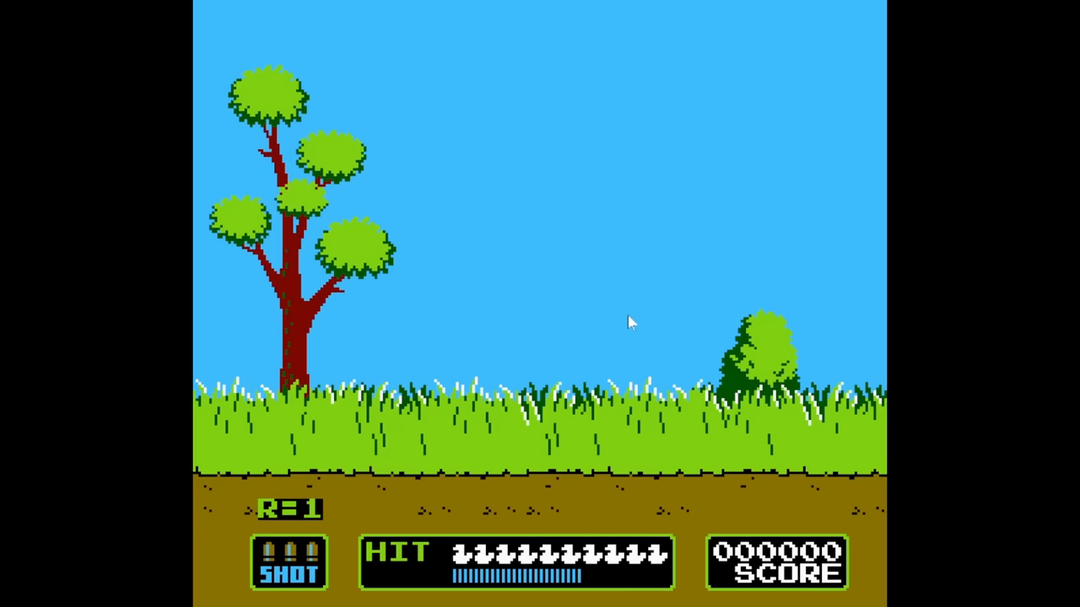
Step: Fire the zapper at the flying duck to score 1000 points
click(631, 322)
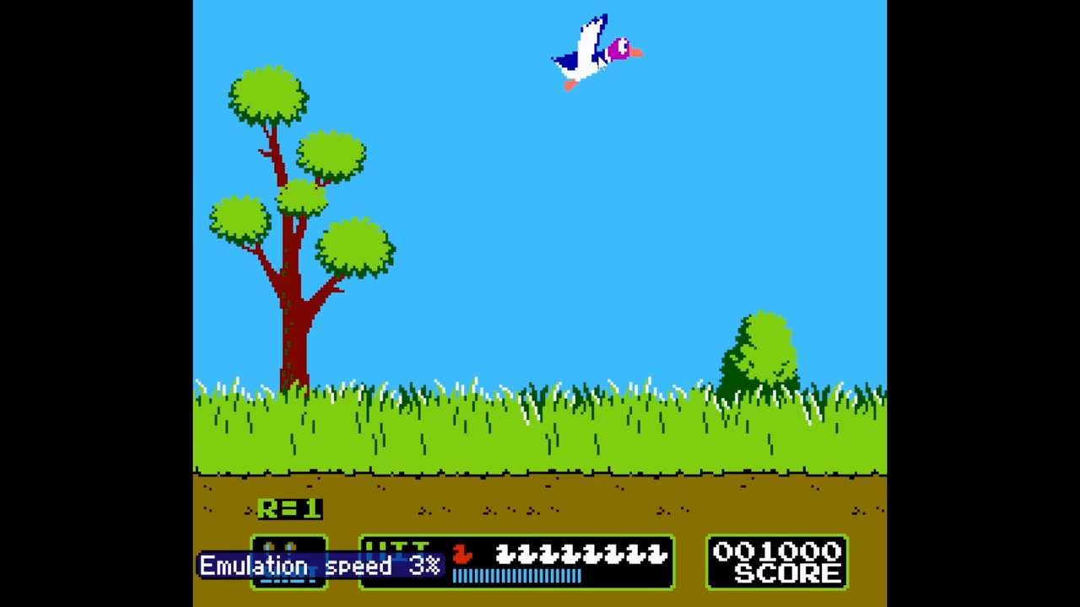
click(599, 55)
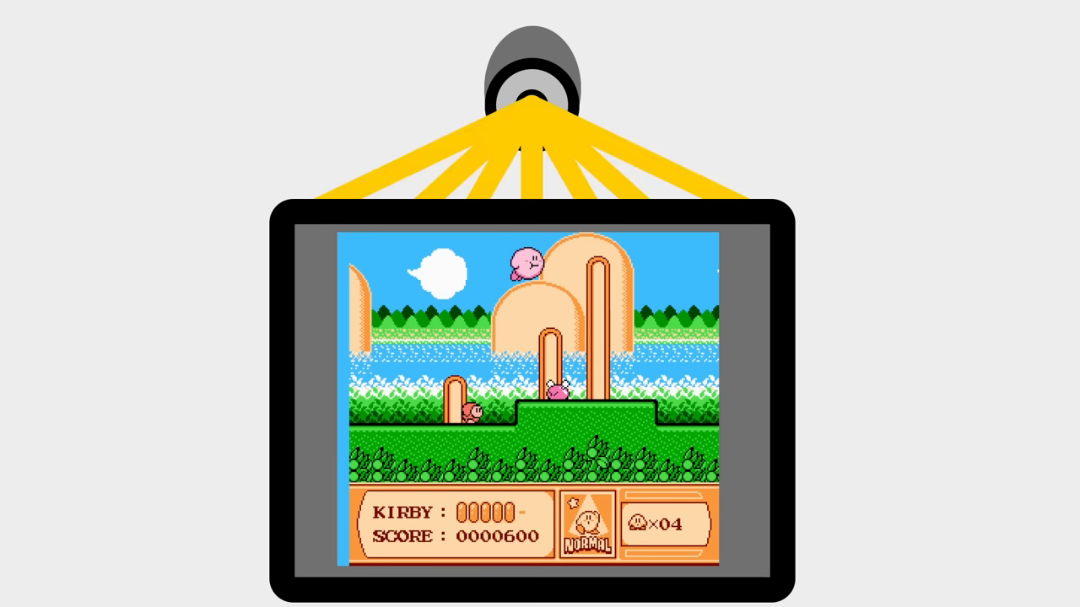
Step: Move Kirby rightward through the grassy first level
key(right)
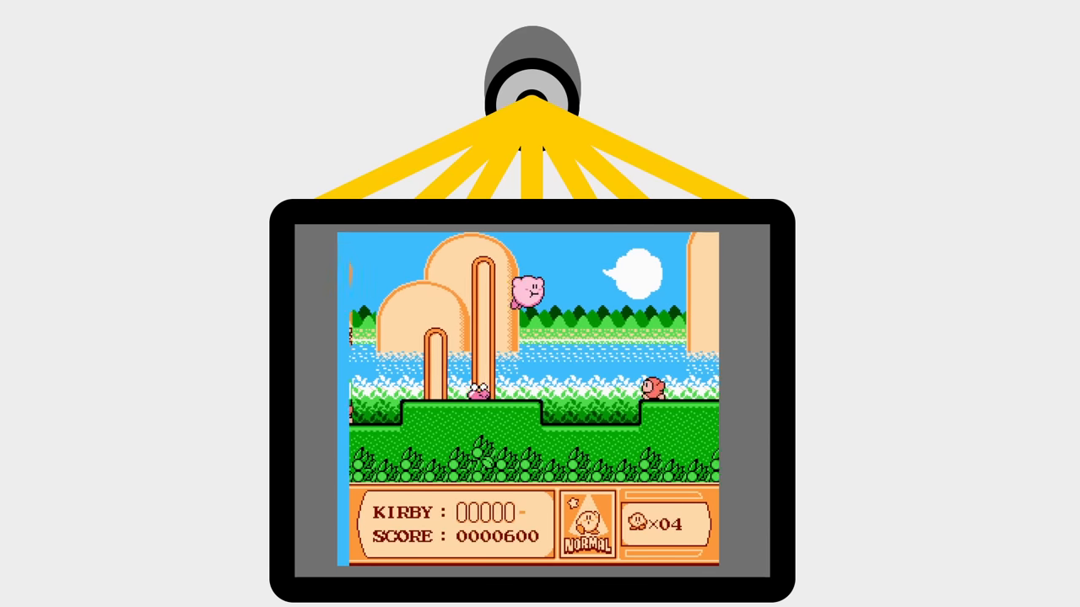